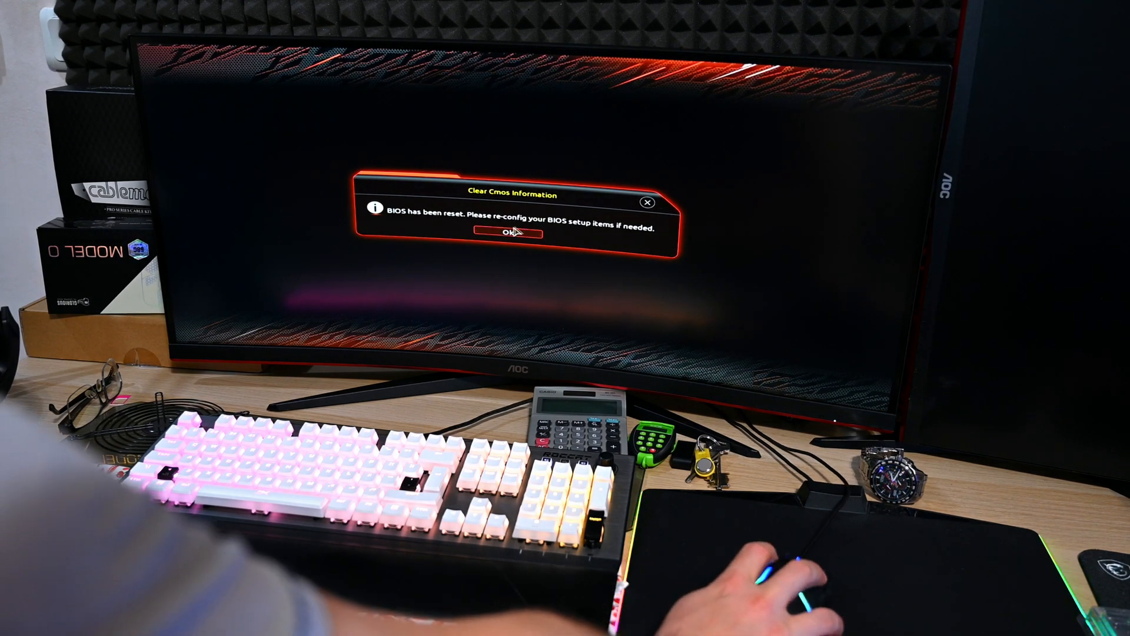
Step: Dismiss the Clear CMOS Information notice confirming the BIOS reset to defaults
click(513, 232)
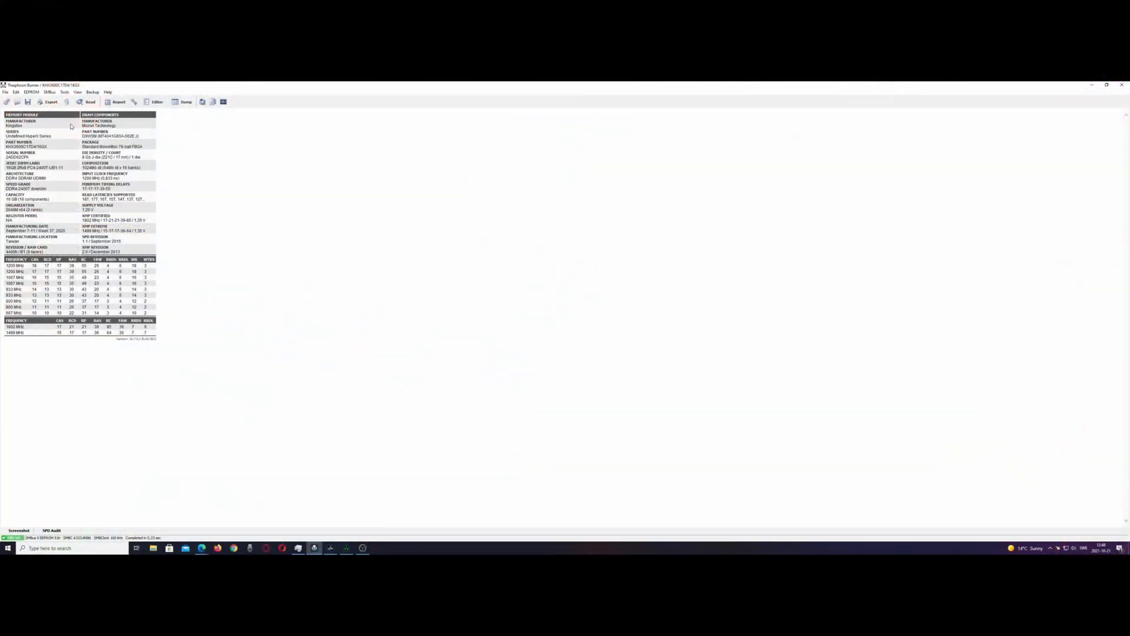
mouse_move(213, 531)
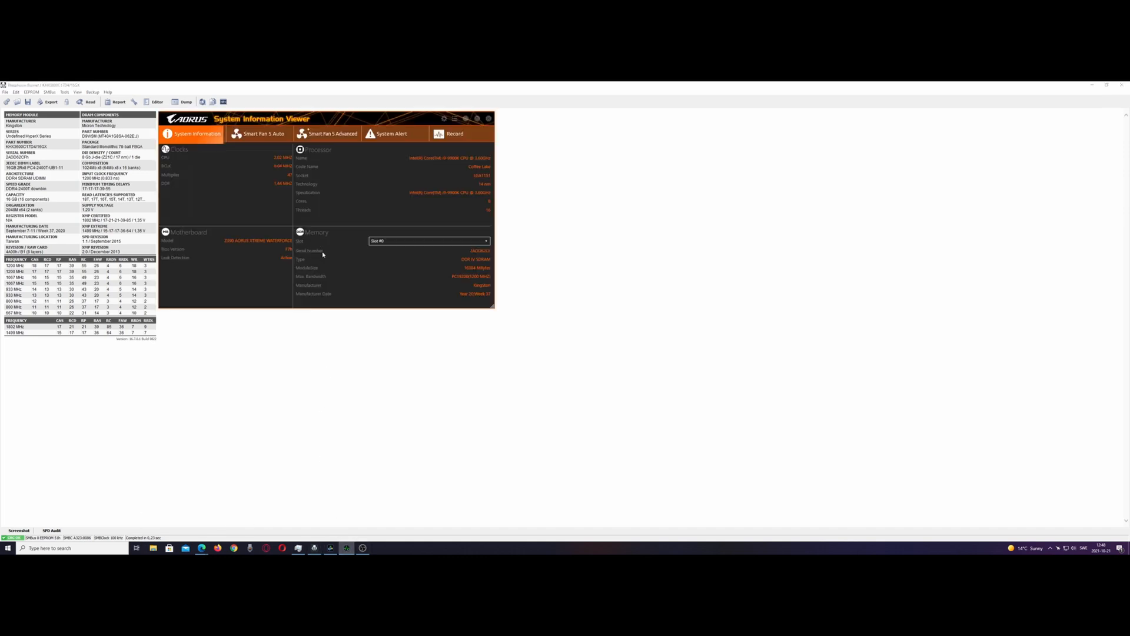
mouse_move(294, 519)
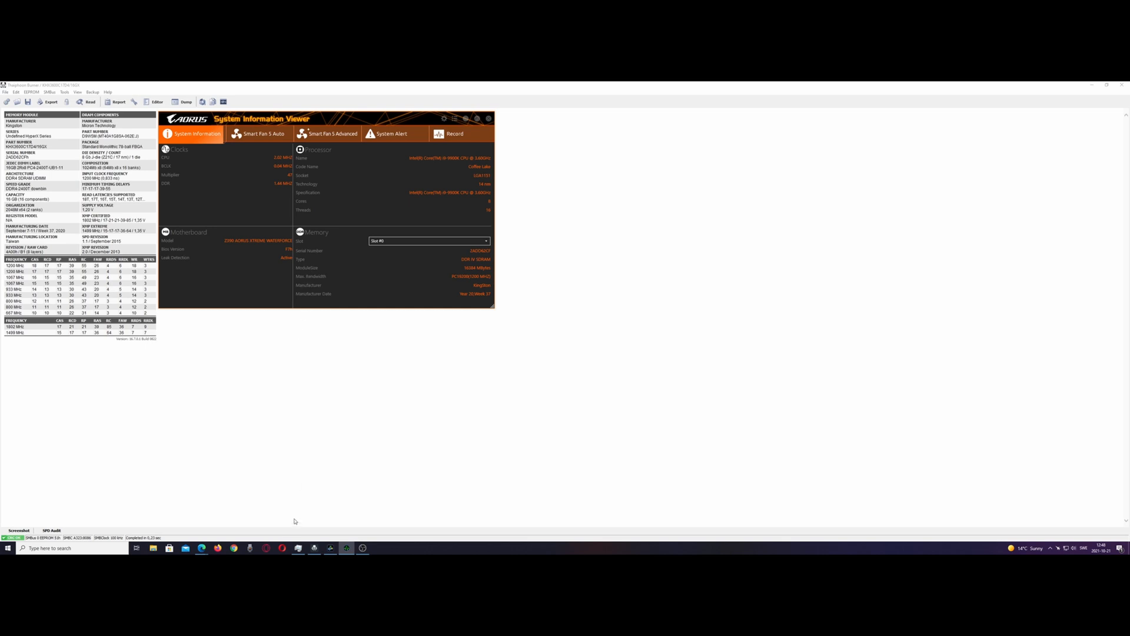